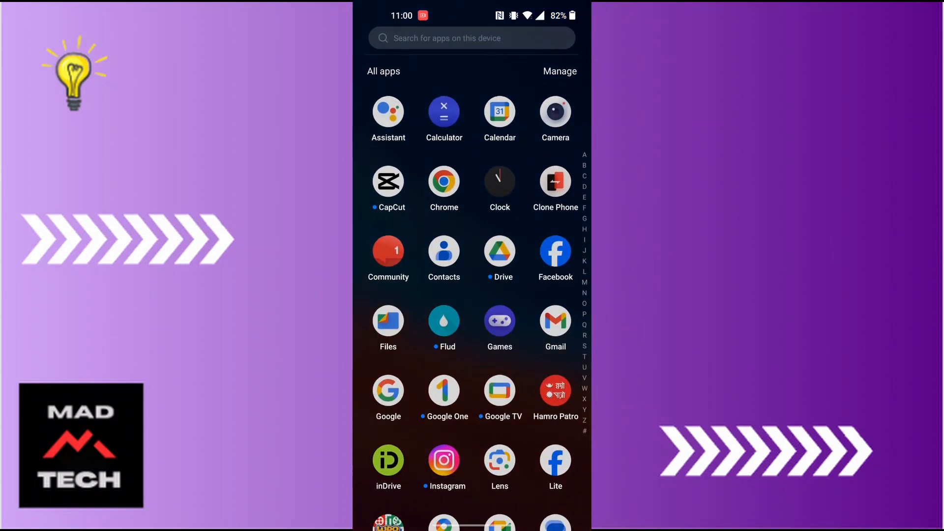
Launch Snapchat from the app drawer so its camera screen appears.
{"action": "scroll", "scroll_direction": "down", "scroll_amount": 3}
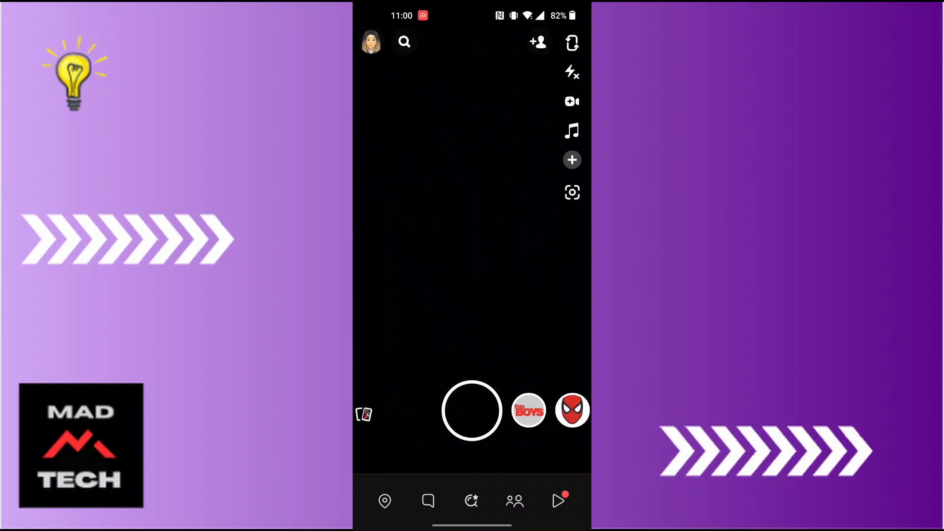
Go from the camera through the profile page to Snapchat Settings.
{"action": "left_click", "coordinate": [371, 42]}
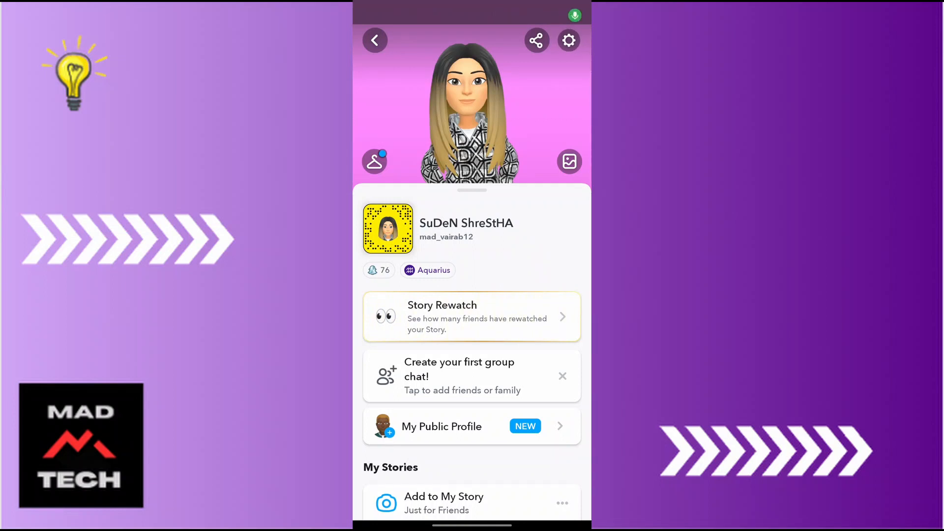
{"action": "left_click", "coordinate": [569, 39]}
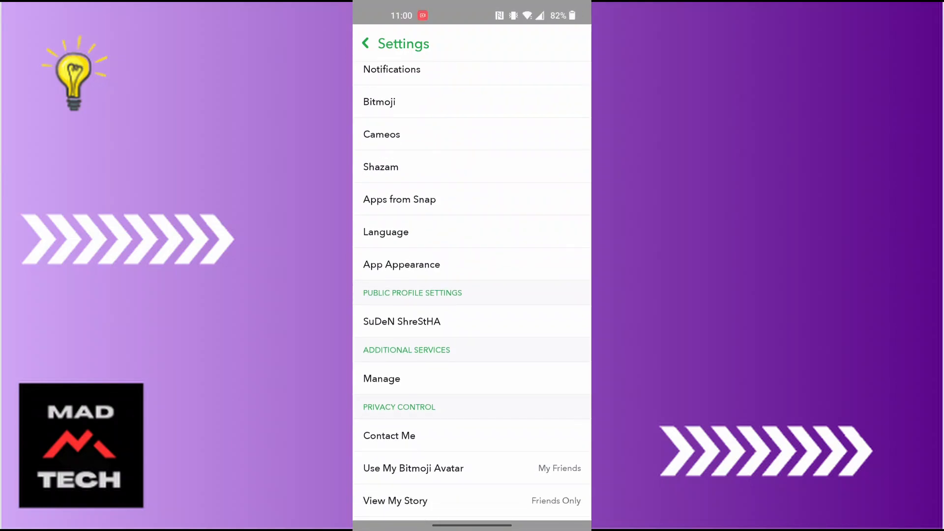
Unlink and remove the Bitmoji from the account via Bitmoji settings.
{"action": "left_click", "coordinate": [380, 102]}
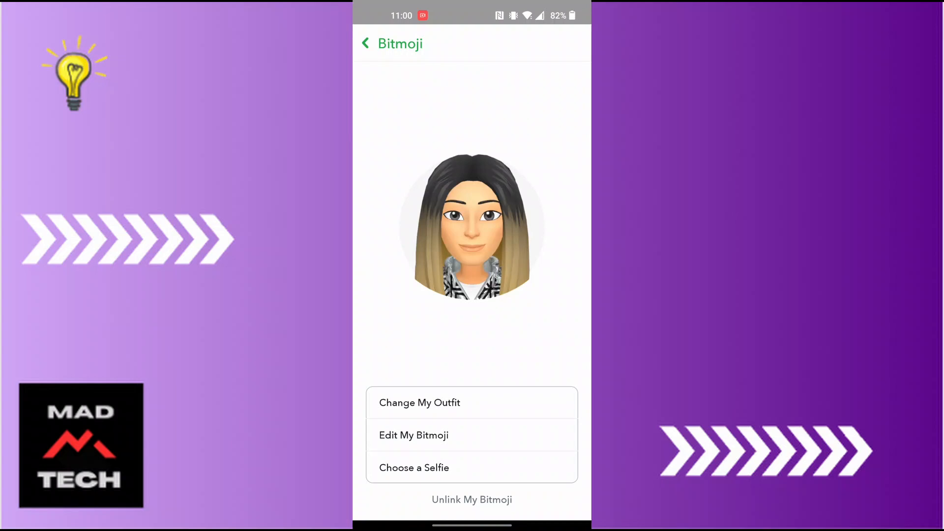
{"action": "left_click", "coordinate": [472, 499]}
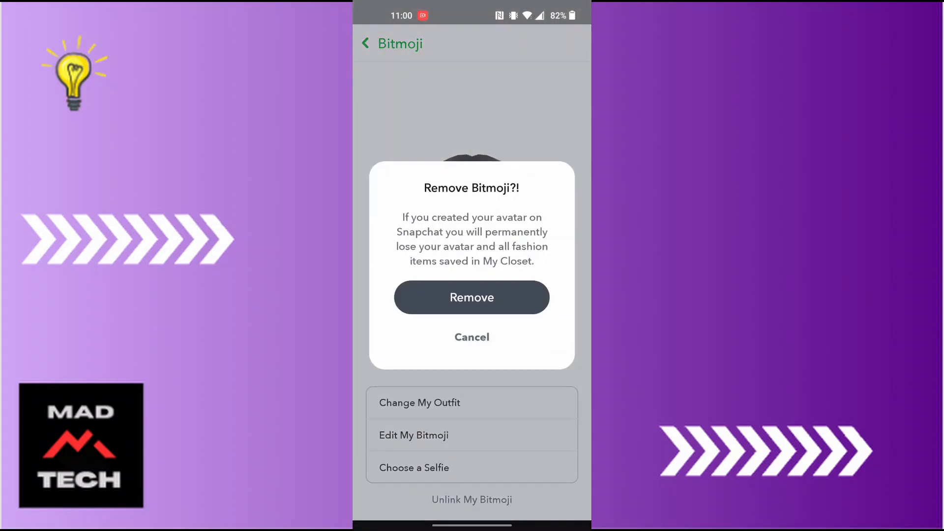
{"action": "left_click", "coordinate": [472, 297]}
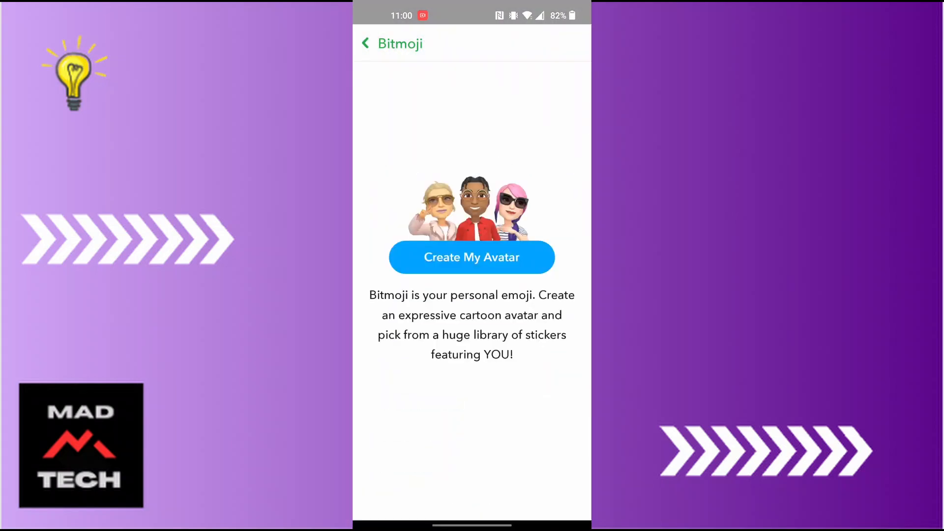
Return to the profile, now showing a blank avatar with 'Create My Avatar'.
{"action": "left_click", "coordinate": [366, 44]}
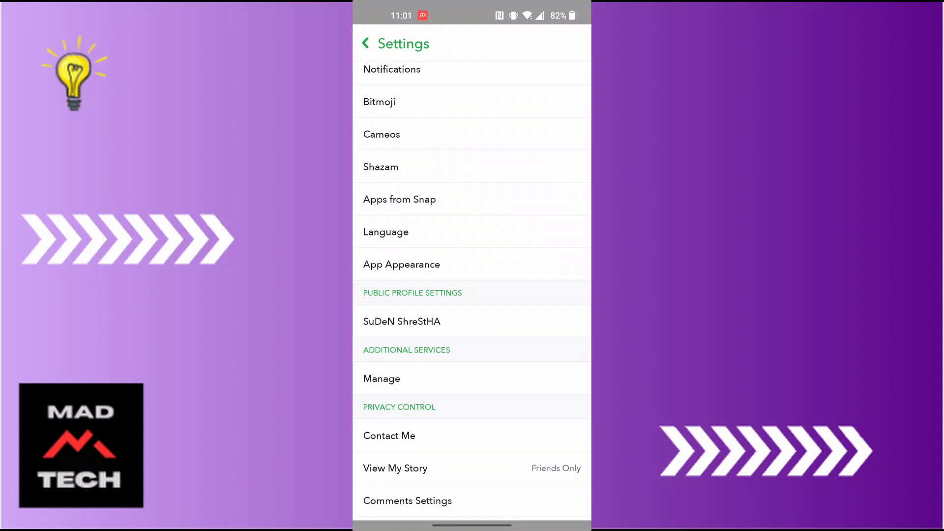
{"action": "left_click", "coordinate": [366, 43]}
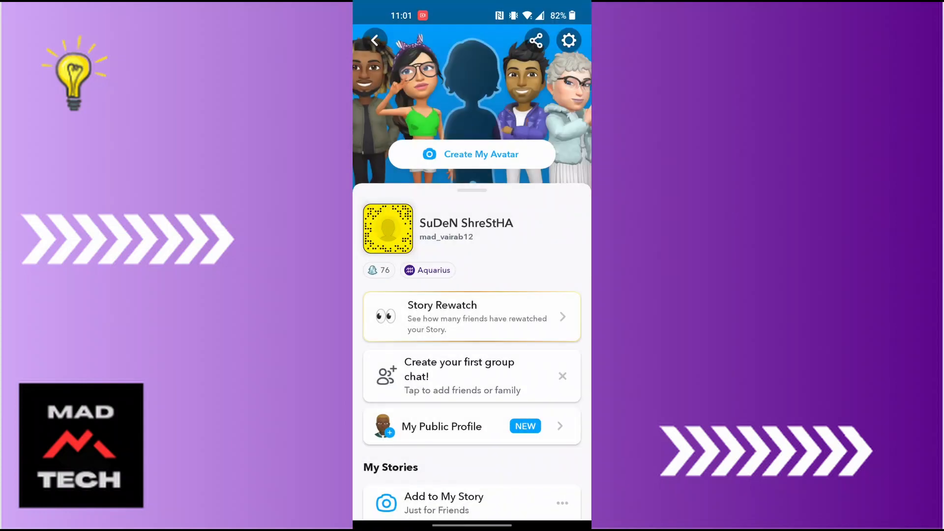